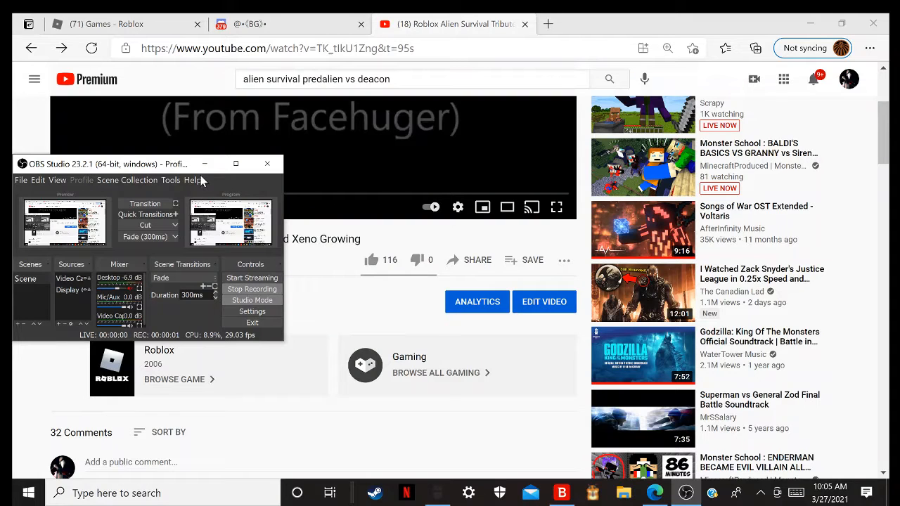
{"action": "mouse_move", "coordinate": [352, 253]}
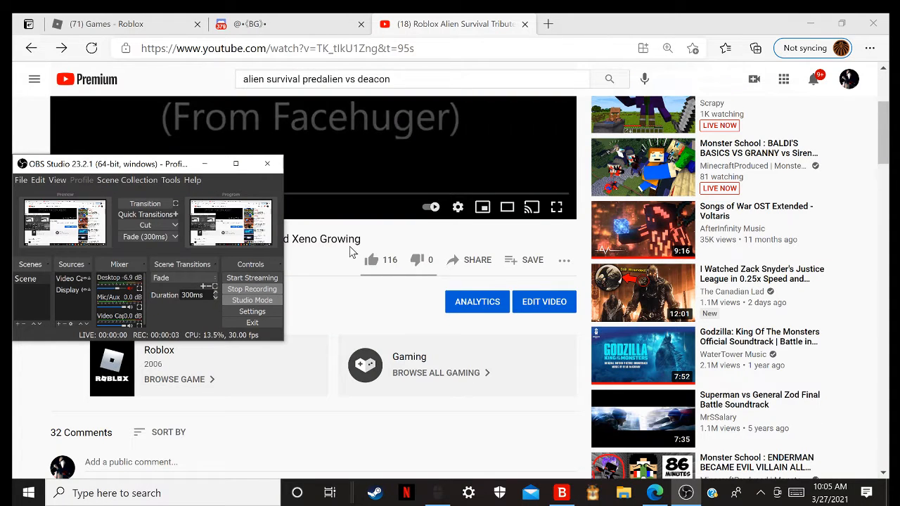
Scroll the YouTube tribute video page down slightly to bring it into view.
{"action": "scroll", "scroll_direction": "down", "scroll_amount": 3}
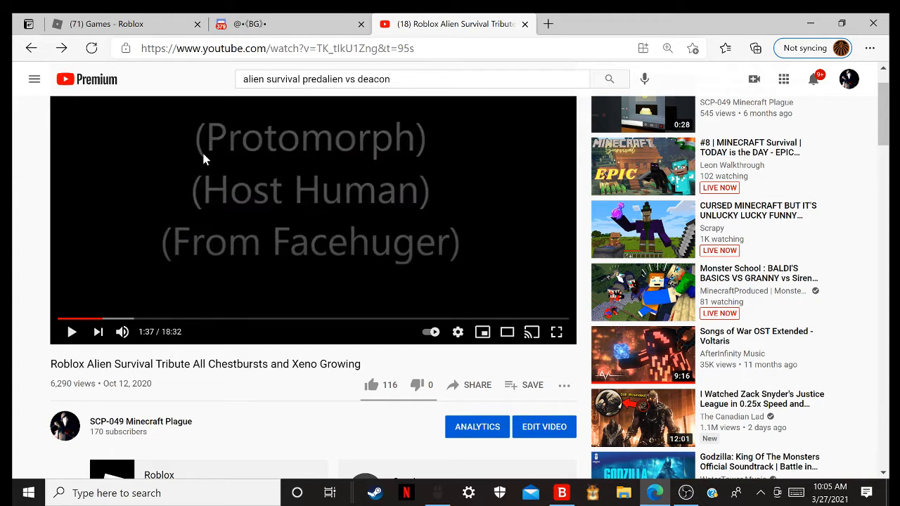
Seek the Alien Survival tribute video to 2:26 on the Roblox lobby scene.
{"action": "left_click", "coordinate": [126, 321]}
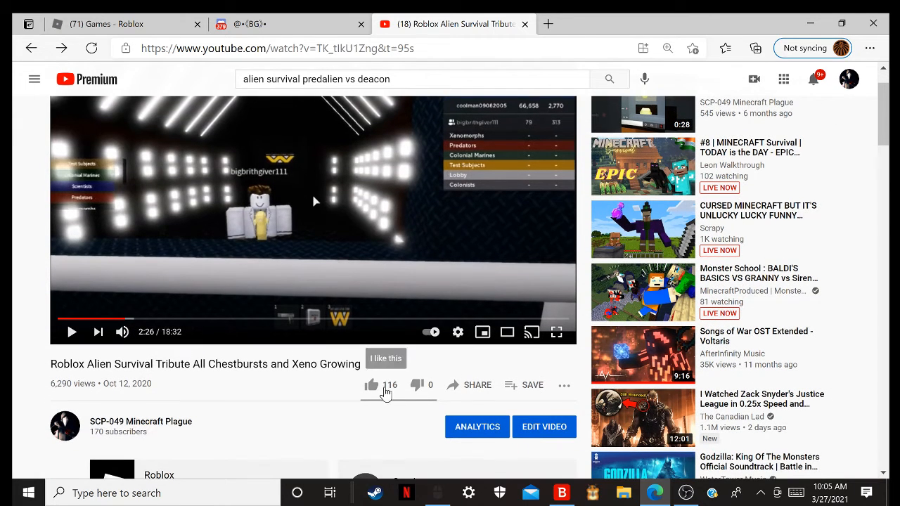
{"action": "mouse_move", "coordinate": [282, 388]}
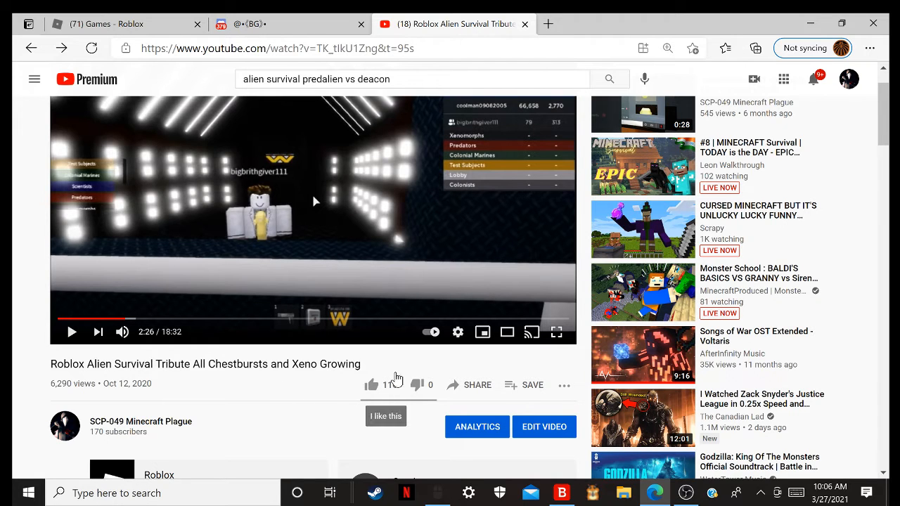
{"action": "left_click", "coordinate": [371, 385]}
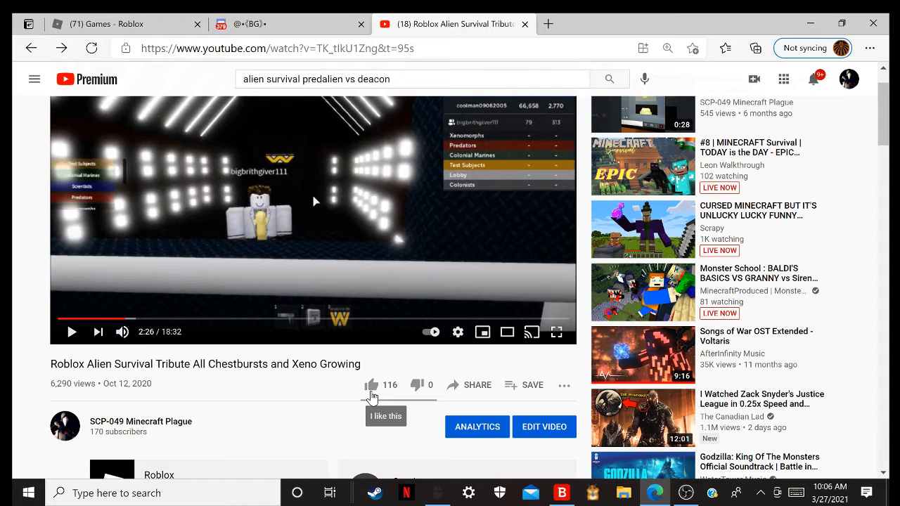
{"action": "mouse_move", "coordinate": [352, 410]}
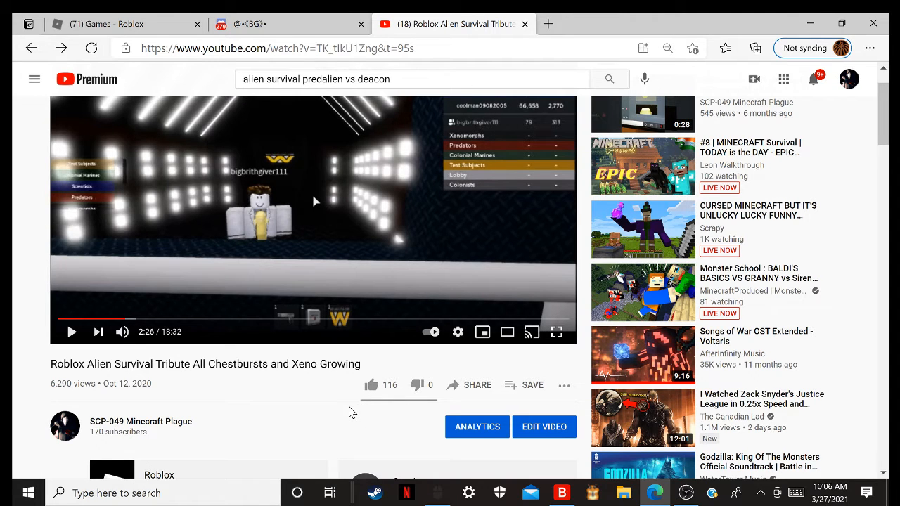
{"action": "scroll", "scroll_direction": "down", "scroll_amount": 3}
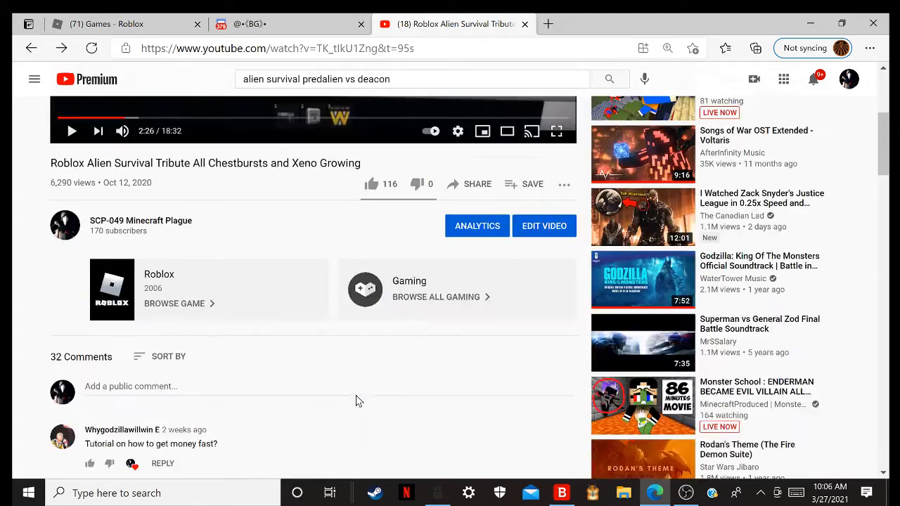
{"action": "scroll", "scroll_direction": "down", "scroll_amount": 3}
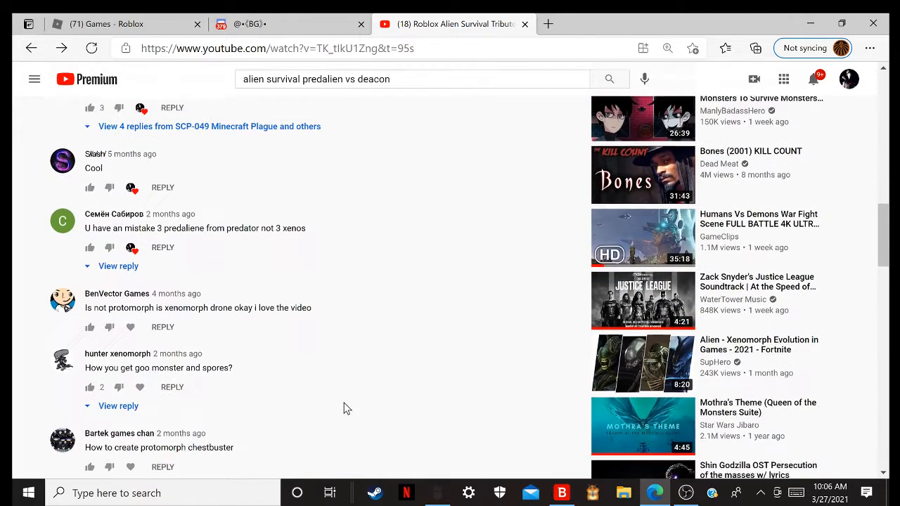
{"action": "scroll", "scroll_direction": "down", "scroll_amount": 3}
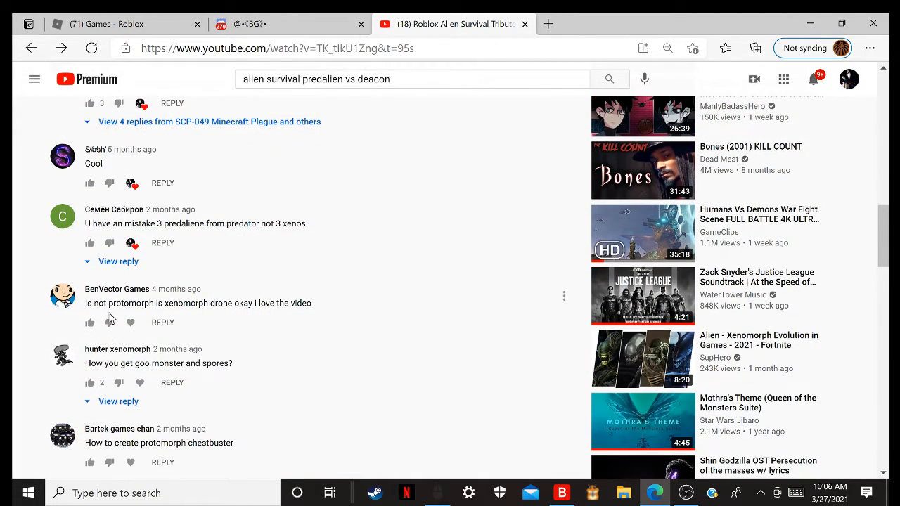
{"action": "scroll", "scroll_direction": "down", "scroll_amount": 3}
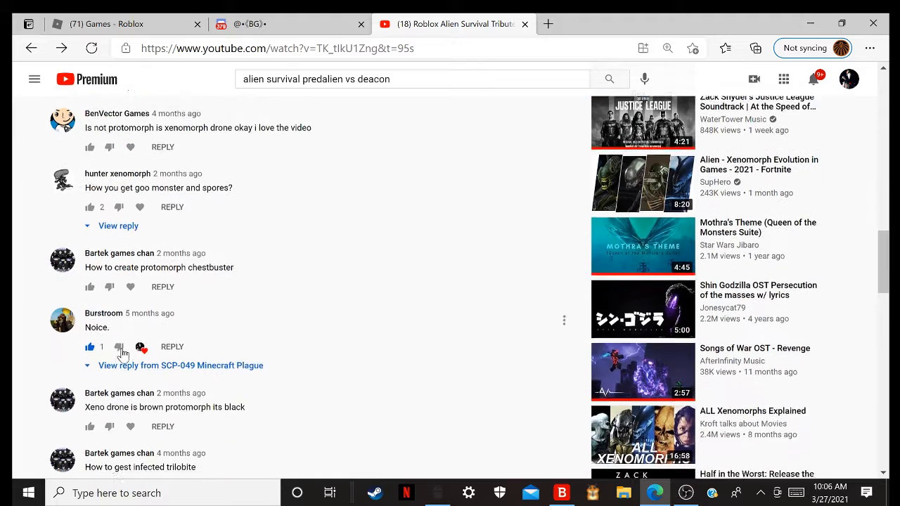
{"action": "scroll", "scroll_direction": "down", "scroll_amount": 3}
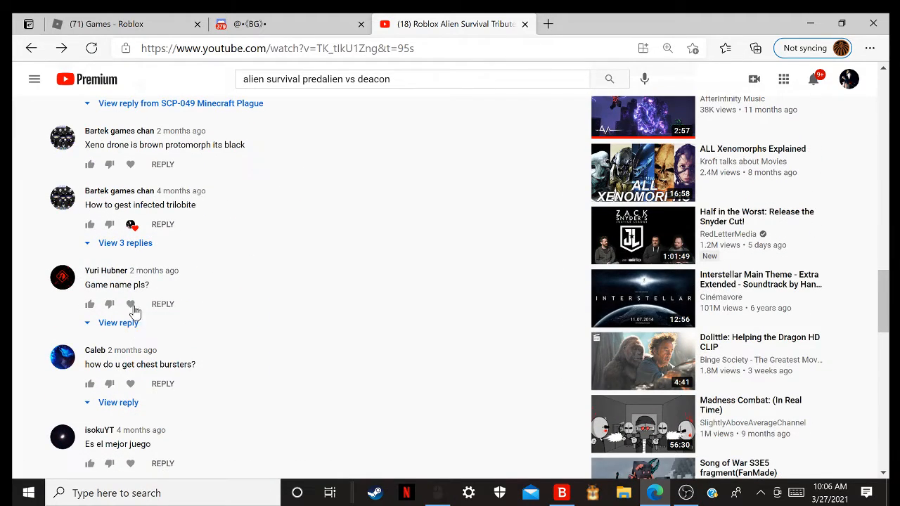
{"action": "scroll", "scroll_direction": "down", "scroll_amount": 3}
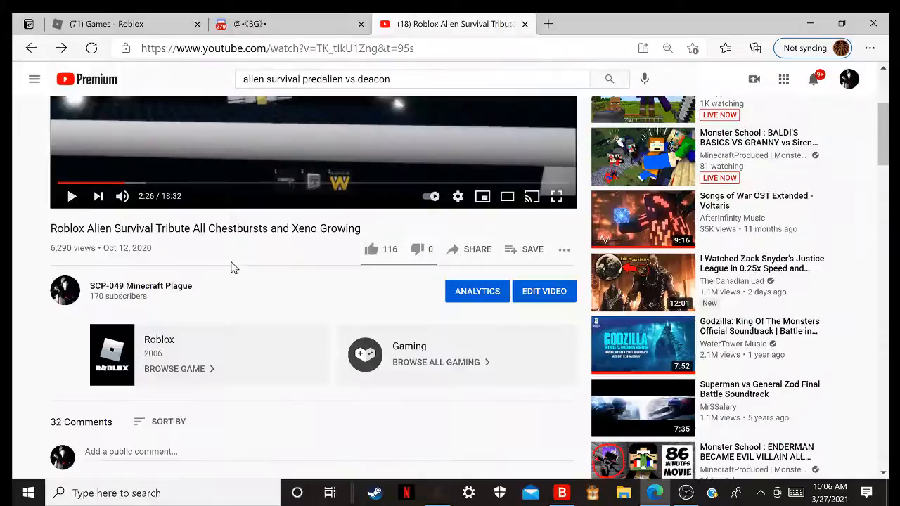
{"action": "scroll", "scroll_direction": "down", "scroll_amount": 3}
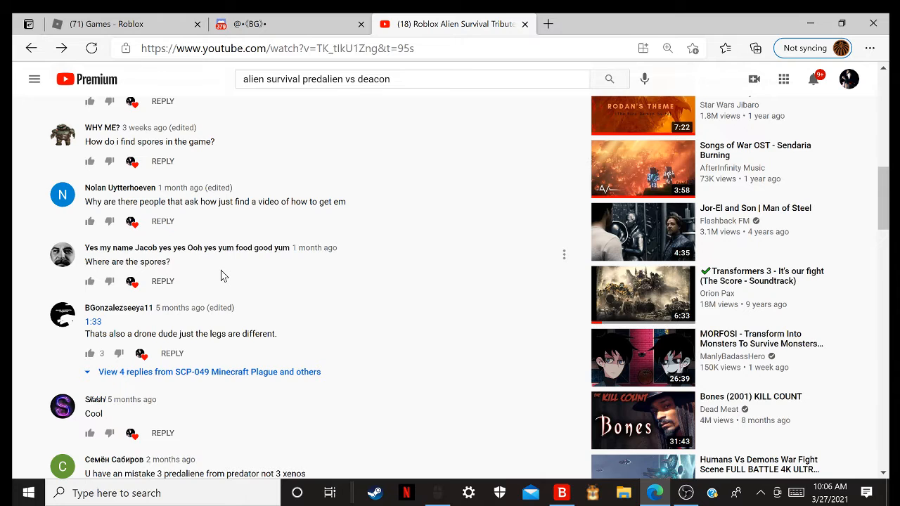
{"action": "scroll", "scroll_direction": "down", "scroll_amount": 3}
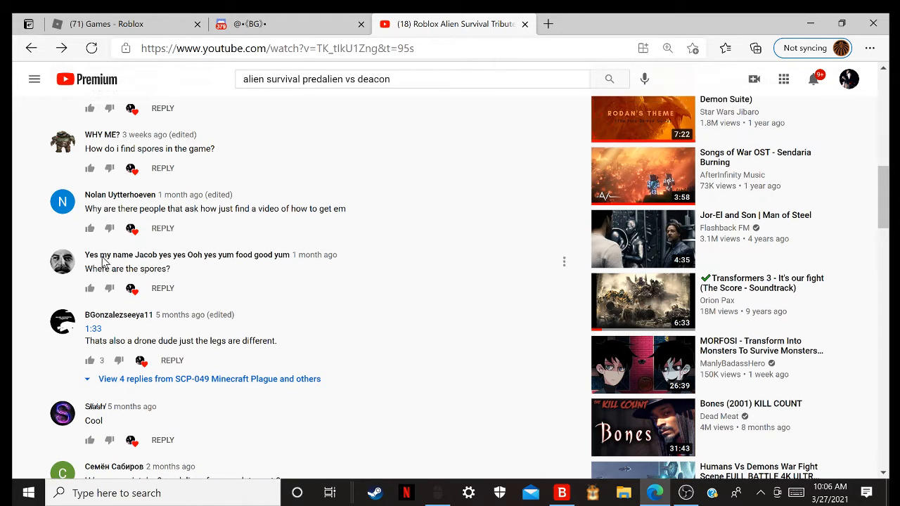
{"action": "scroll", "scroll_direction": "down", "scroll_amount": 3}
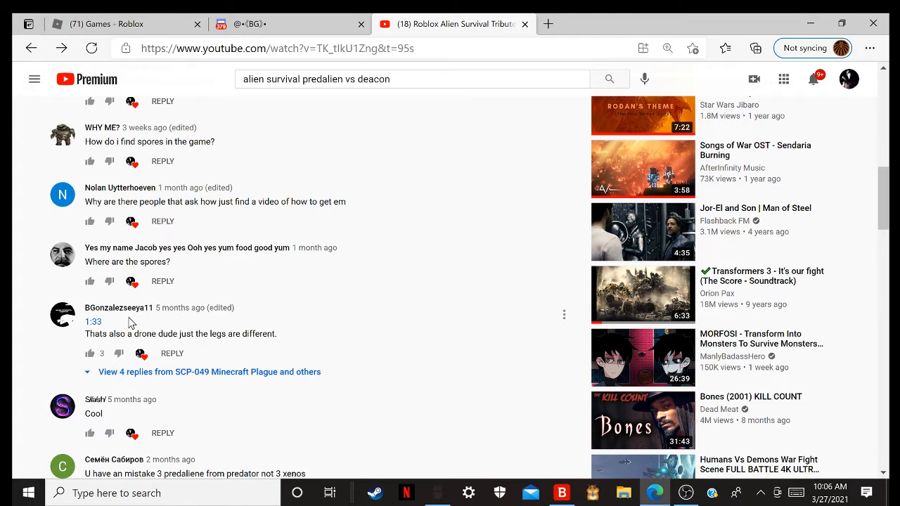
{"action": "mouse_move", "coordinate": [116, 326]}
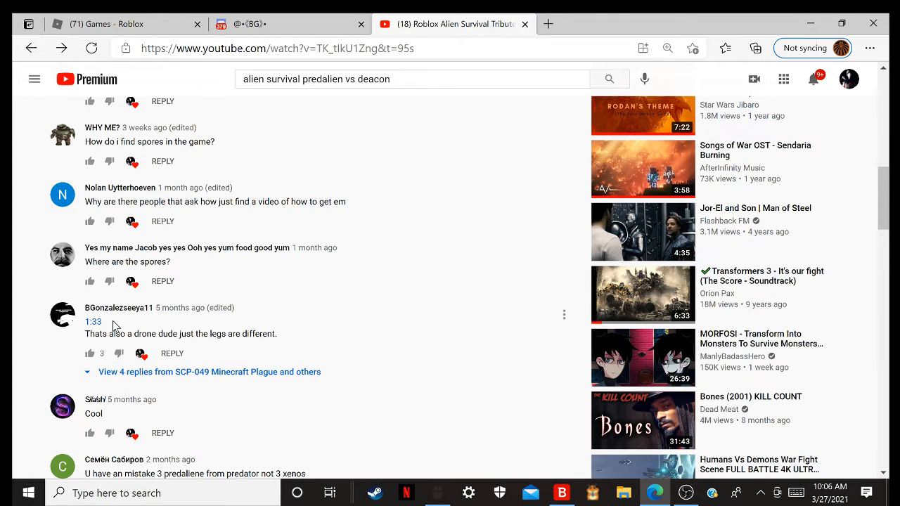
{"action": "mouse_move", "coordinate": [13, 278]}
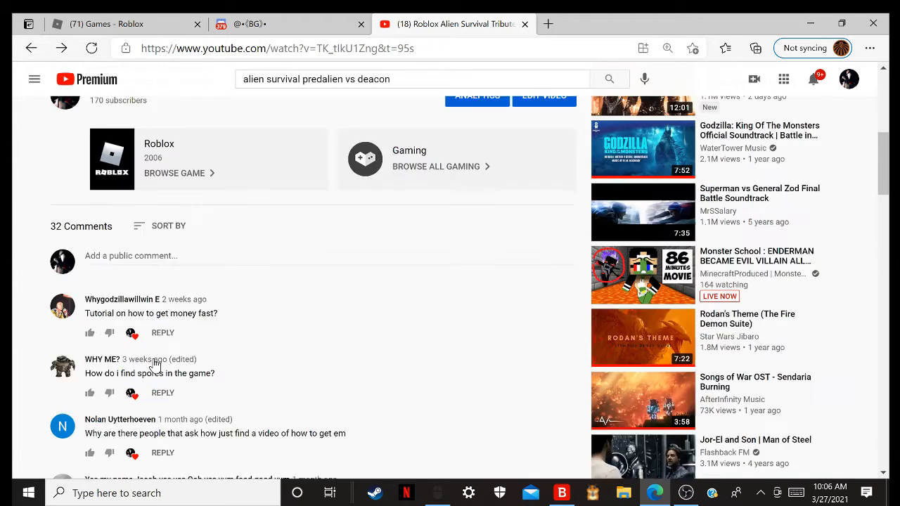
{"action": "scroll", "scroll_direction": "up", "scroll_amount": 3}
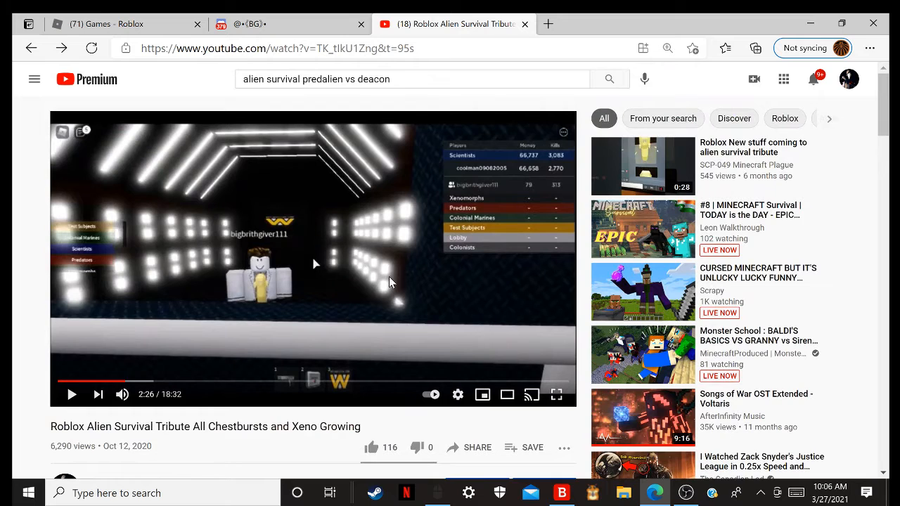
{"action": "scroll", "scroll_direction": "down", "scroll_amount": 3}
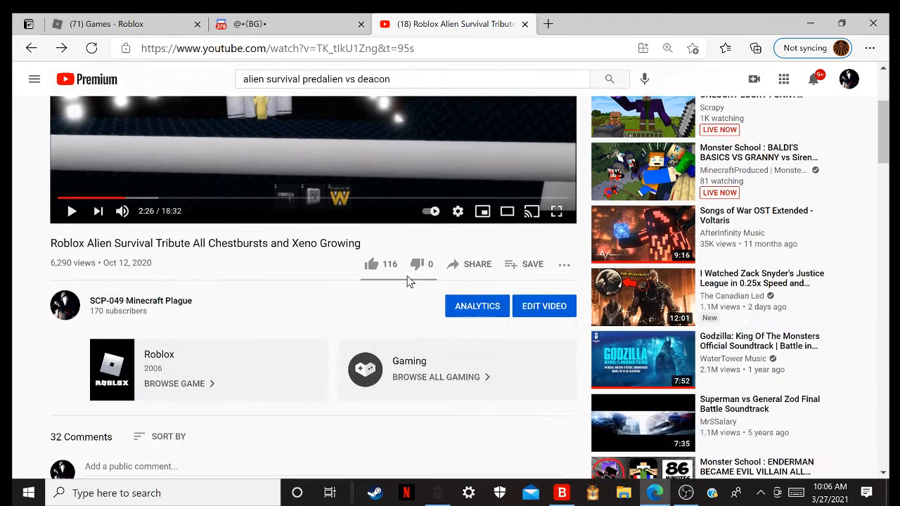
{"action": "scroll", "scroll_direction": "down", "scroll_amount": 3}
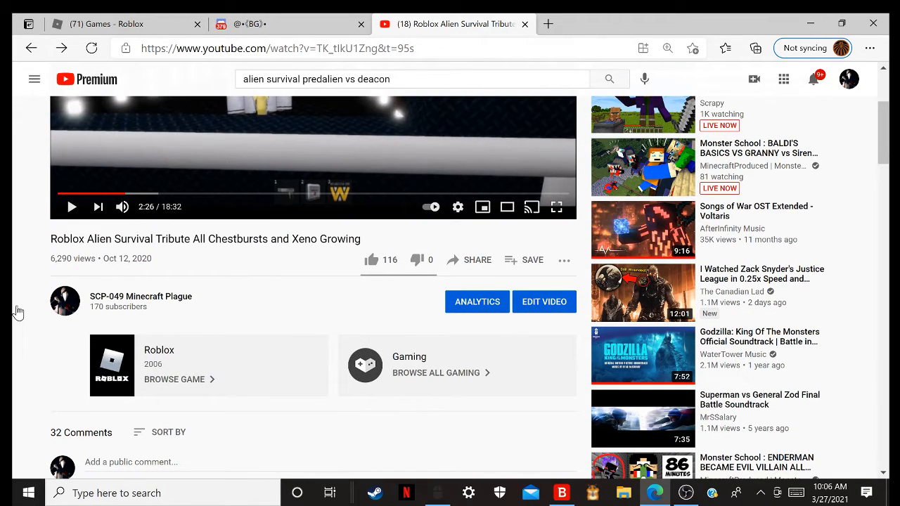